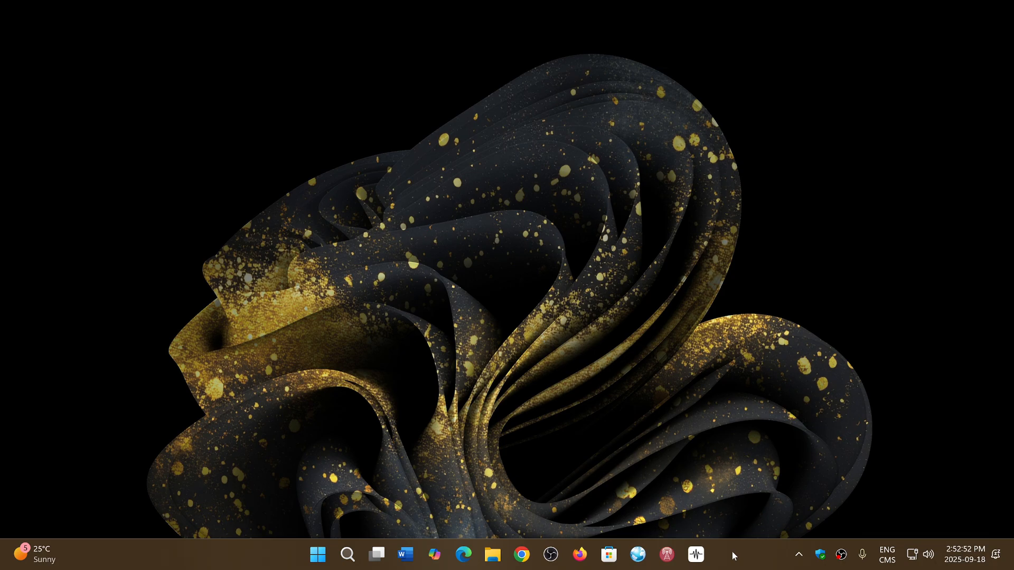
pyautogui.moveTo(673, 370)
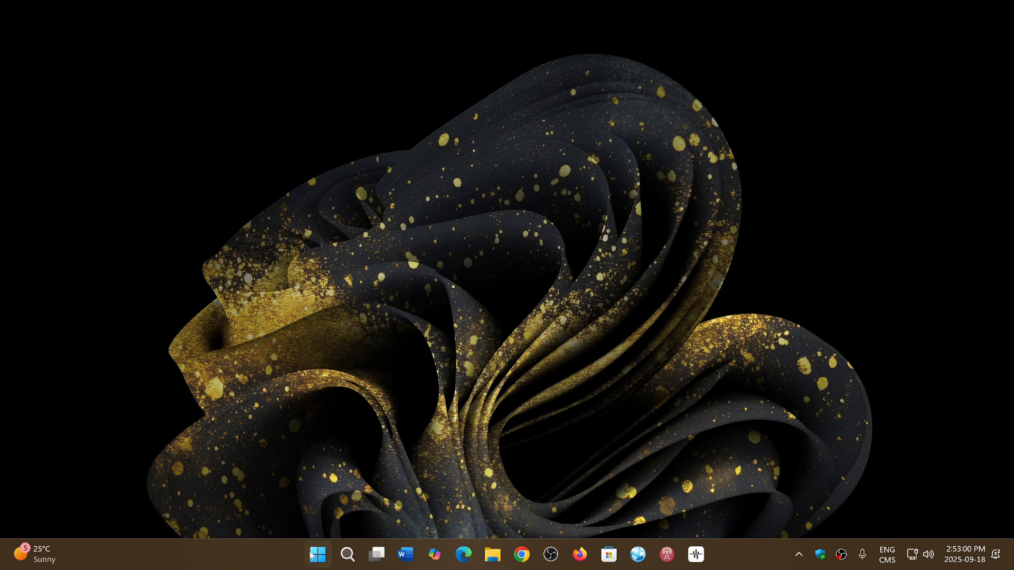
pyautogui.moveTo(317, 554)
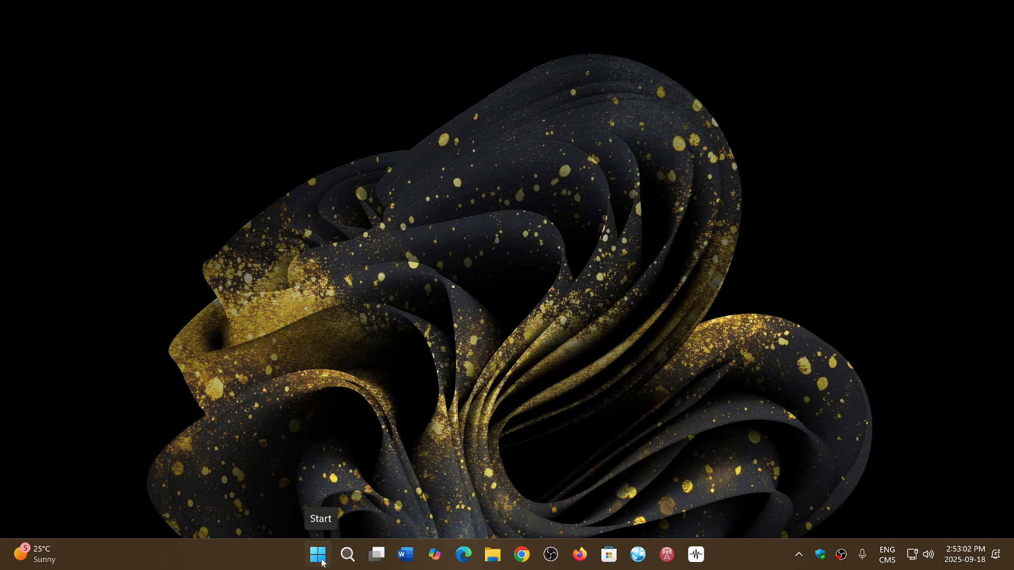
# Show the Start menu's pinned apps and Recommended section, then launch File Explorer to its Home page.
pyautogui.click(317, 554)
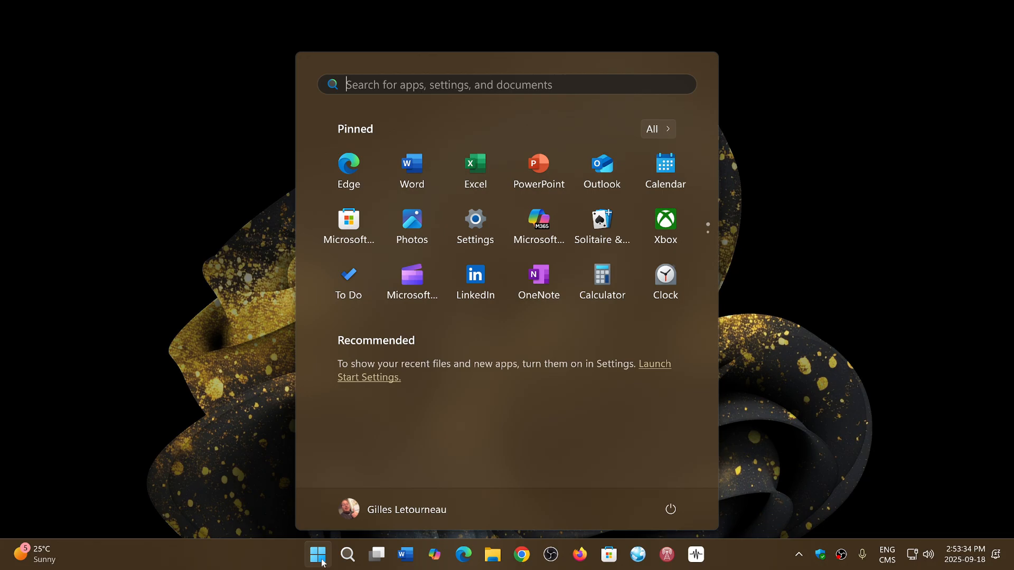
pyautogui.moveTo(851, 428)
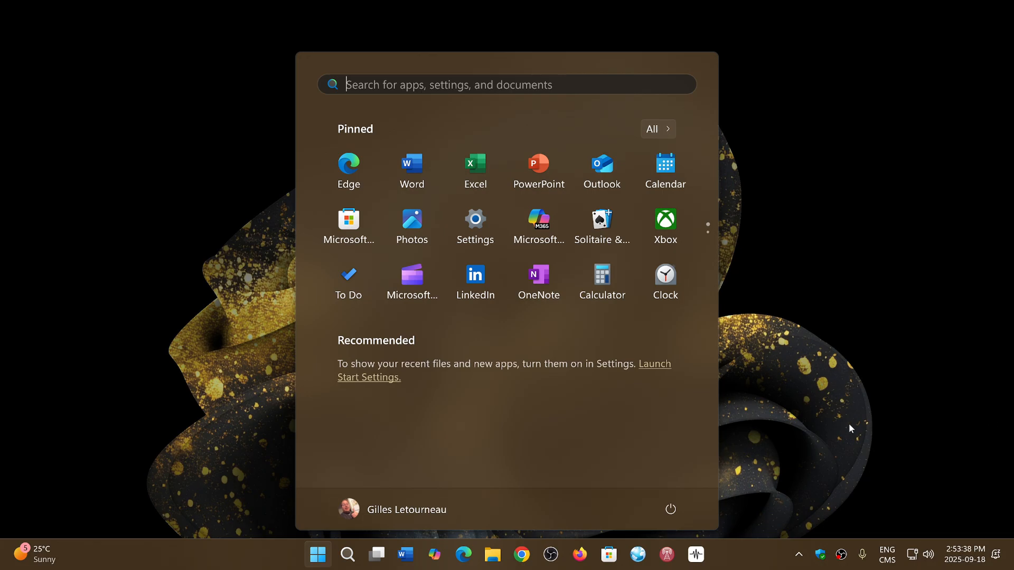
pyautogui.moveTo(841, 426)
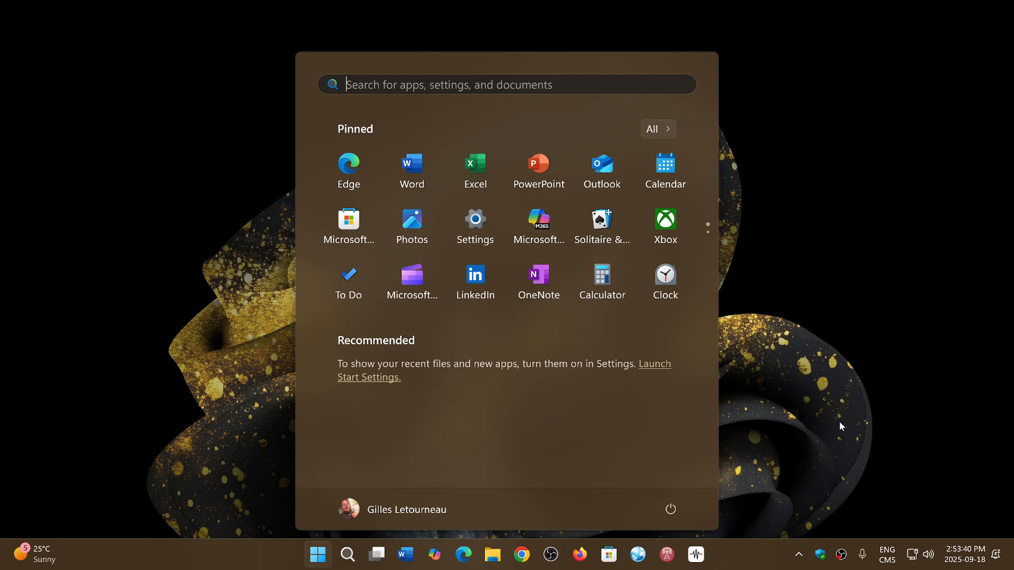
pyautogui.moveTo(798, 392)
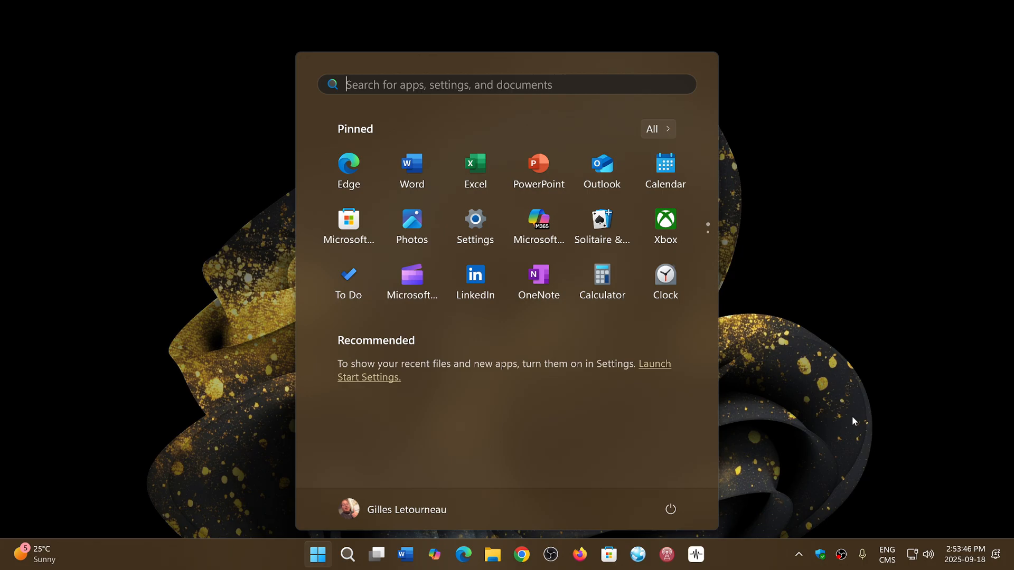
pyautogui.moveTo(538, 164)
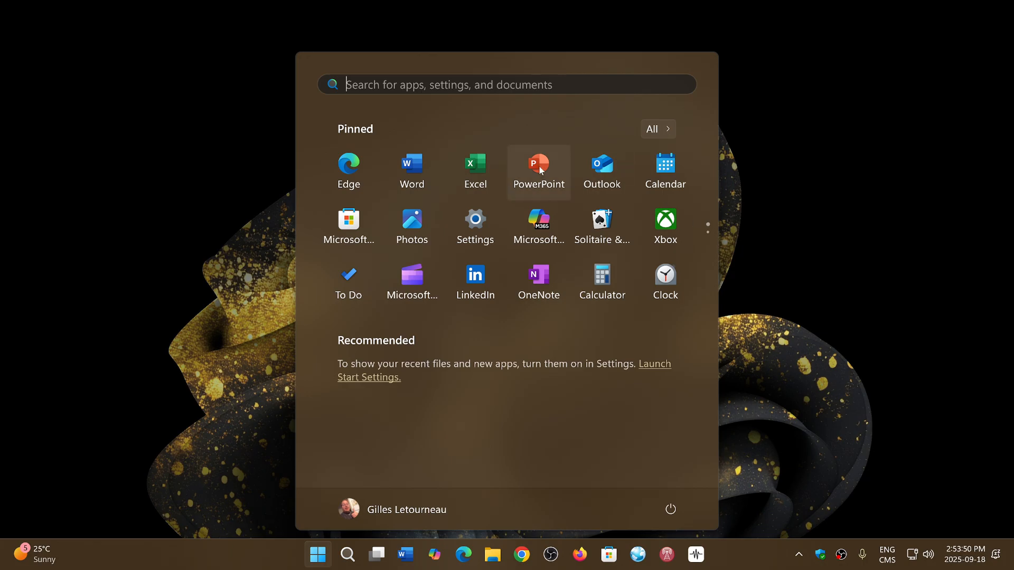
pyautogui.moveTo(746, 486)
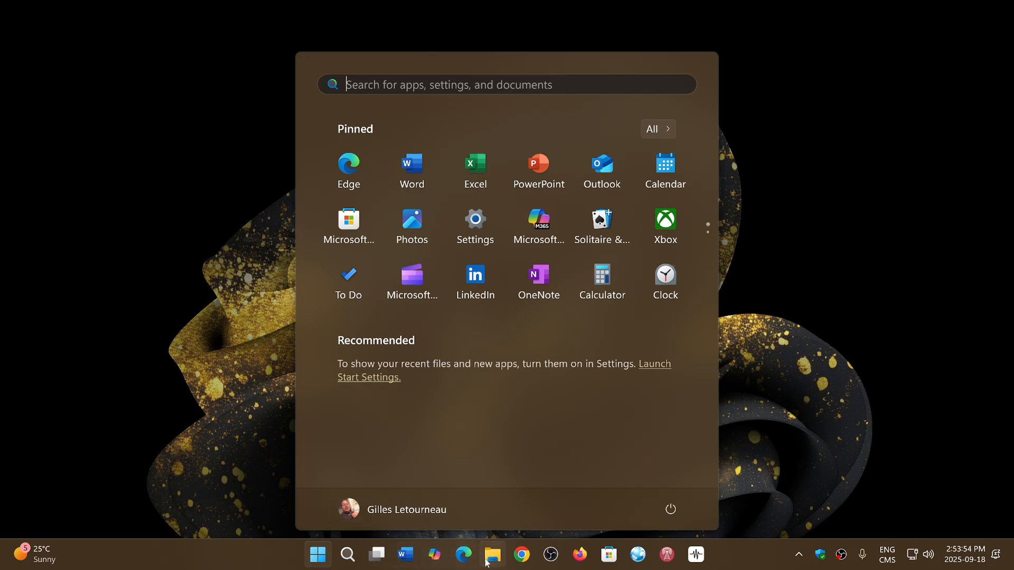
pyautogui.click(493, 555)
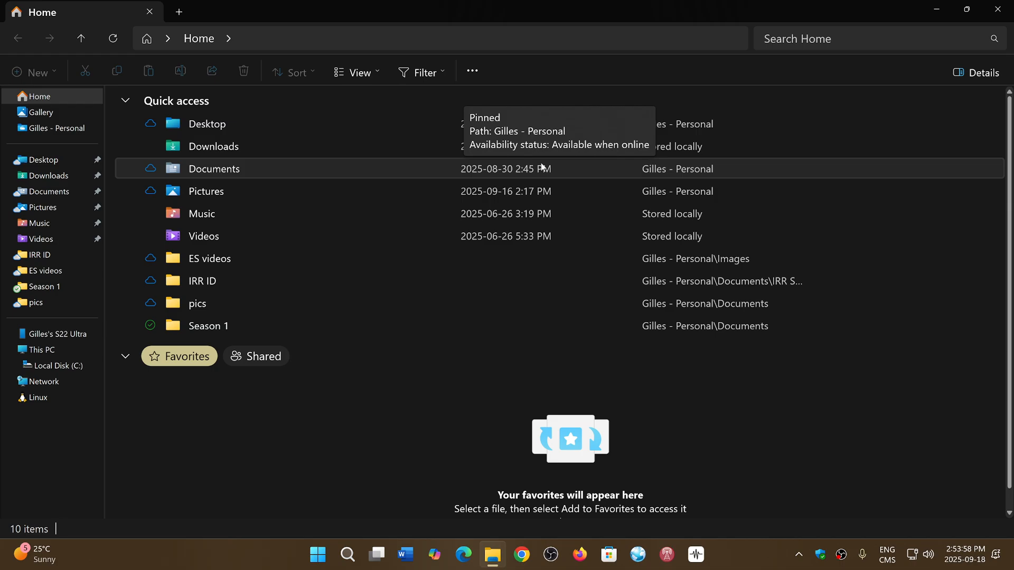
pyautogui.moveTo(402, 402)
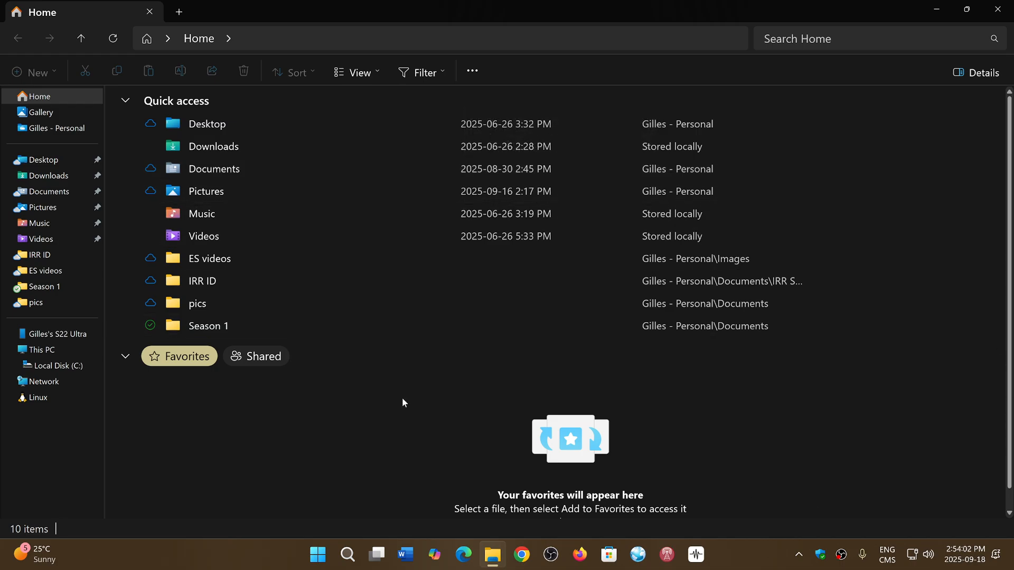
pyautogui.moveTo(377, 444)
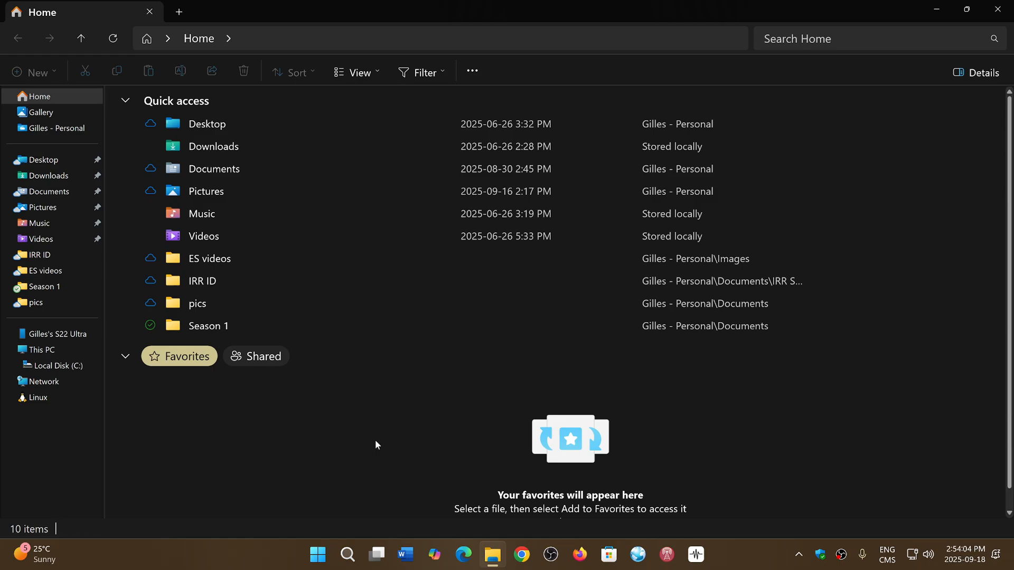
pyautogui.moveTo(1001, 9)
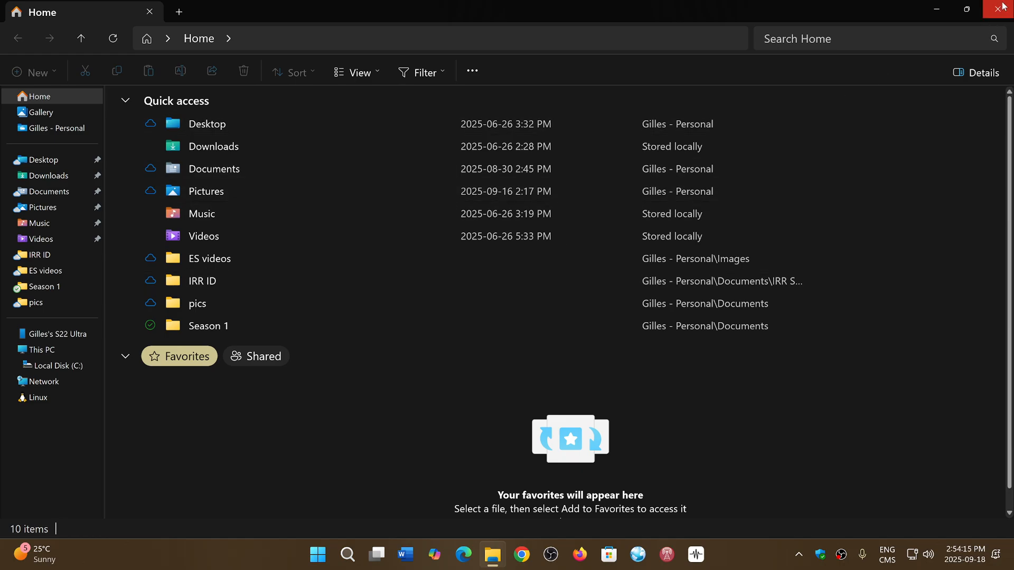
# Close File Explorer, leaving only the desktop with its dark gold wallpaper.
pyautogui.click(1005, 9)
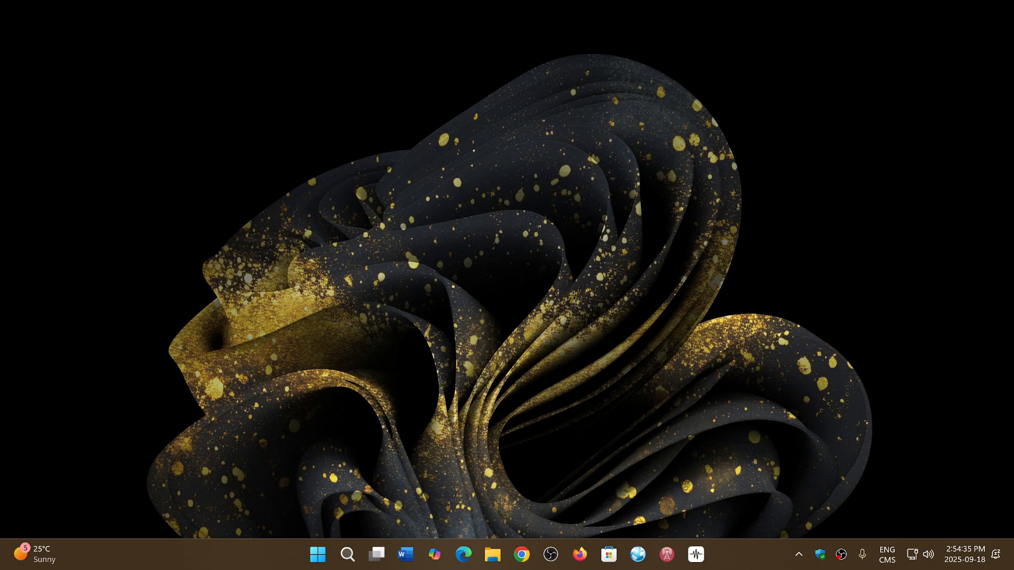
pyautogui.moveTo(799, 433)
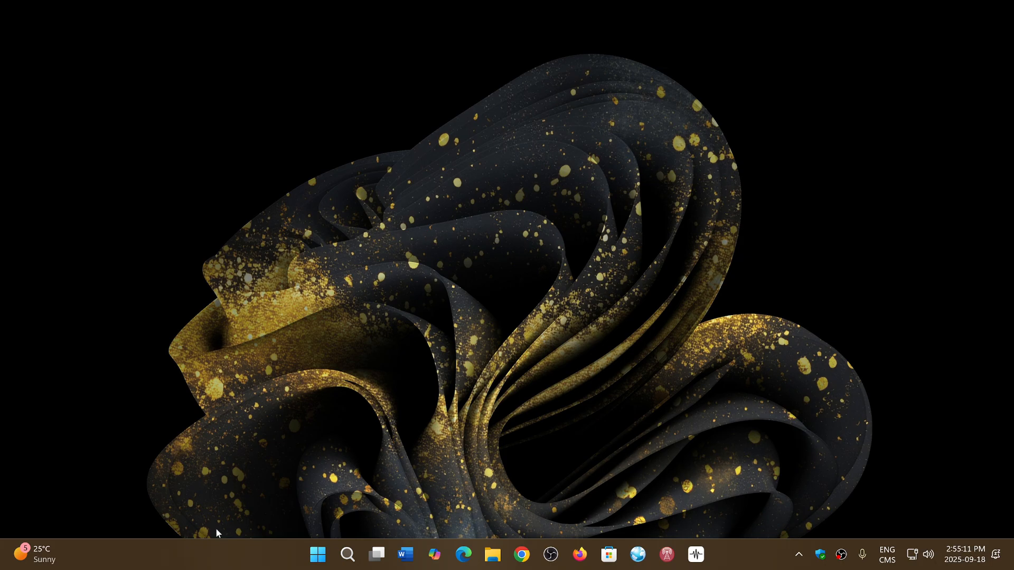
pyautogui.moveTo(738, 564)
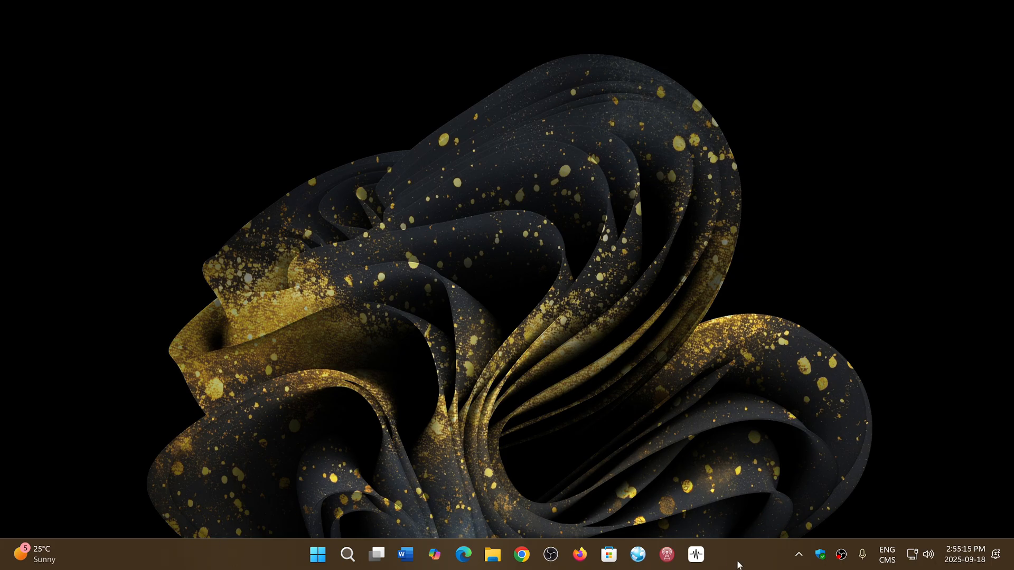
pyautogui.moveTo(743, 554)
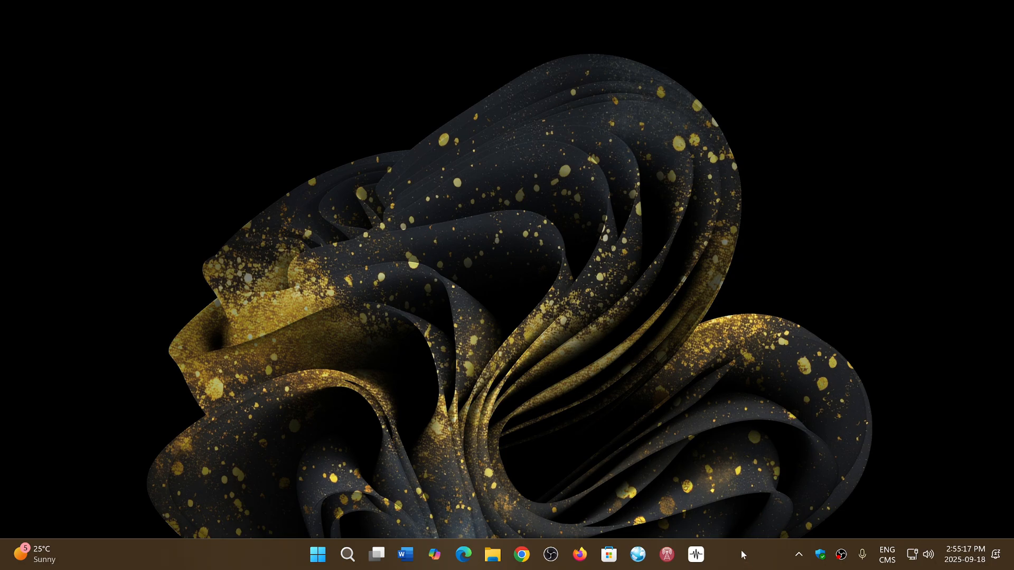